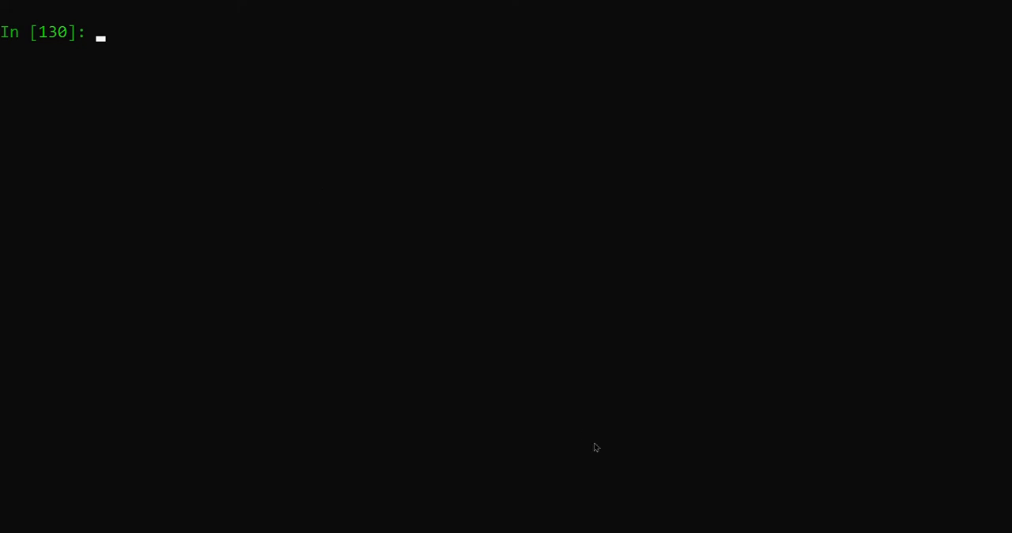
mouse_move(405, 305)
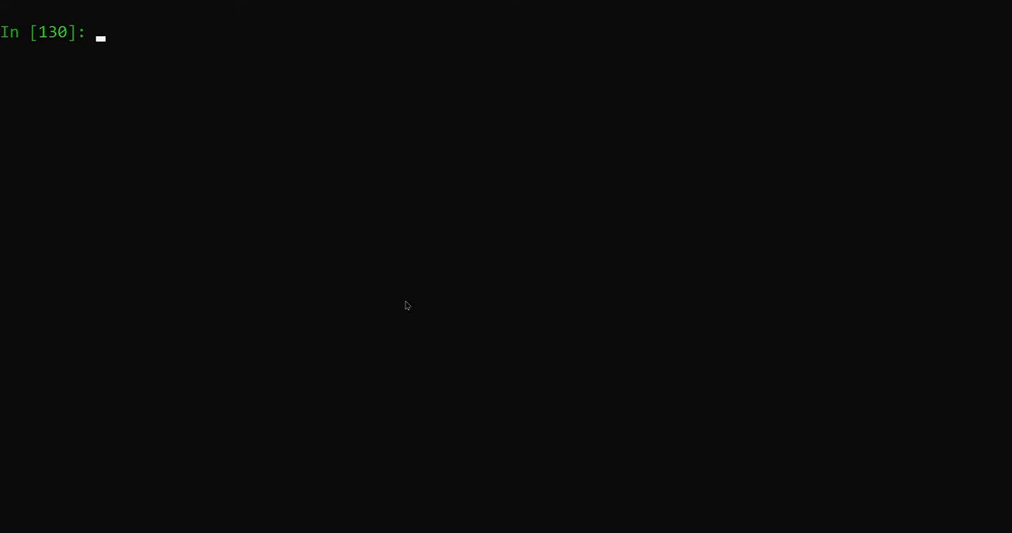
Step: Import the time module
type("im")
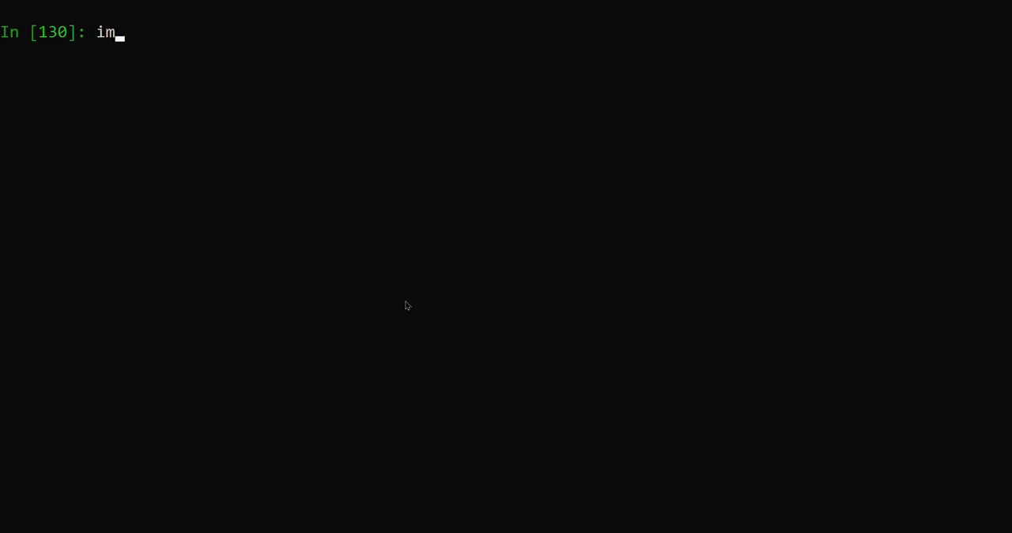
type("port t")
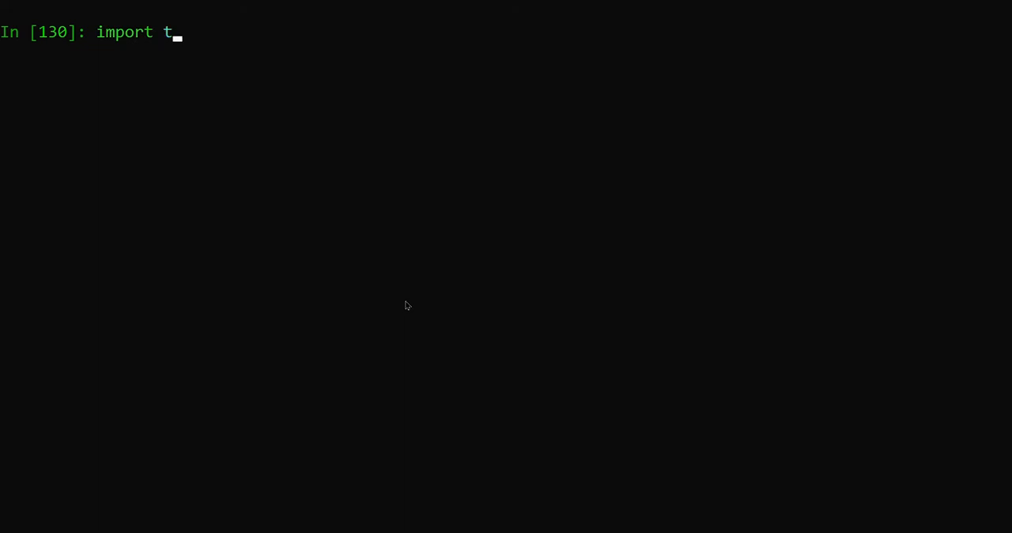
type("ime")
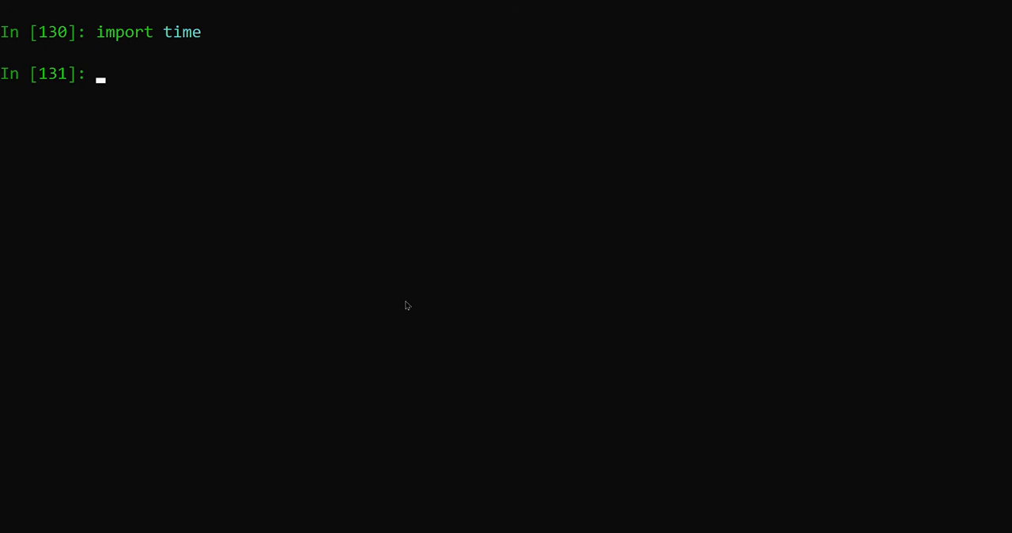
Step: Write a for loop over range(1,11) that prints each number i
type("for i in ran")
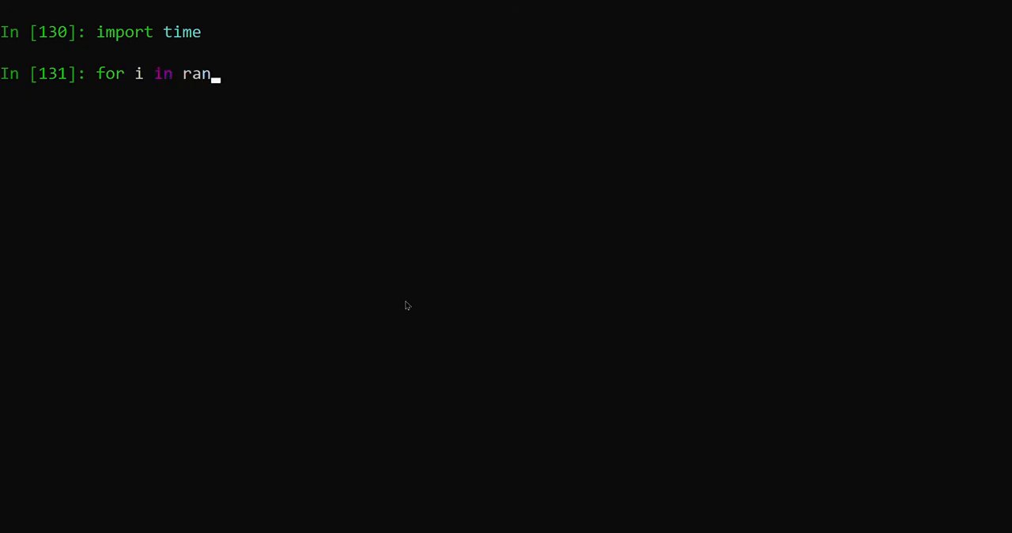
type("ge()")
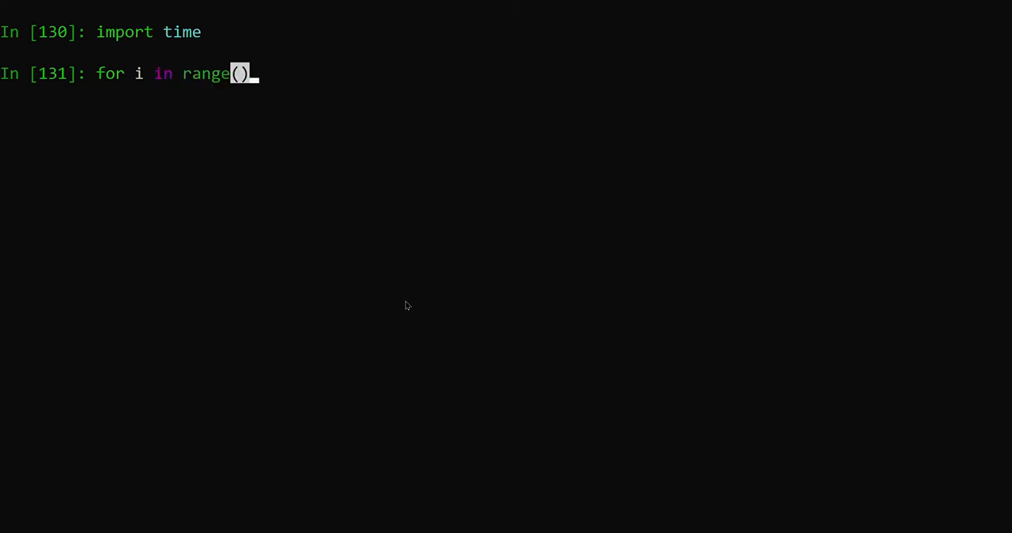
type("1")
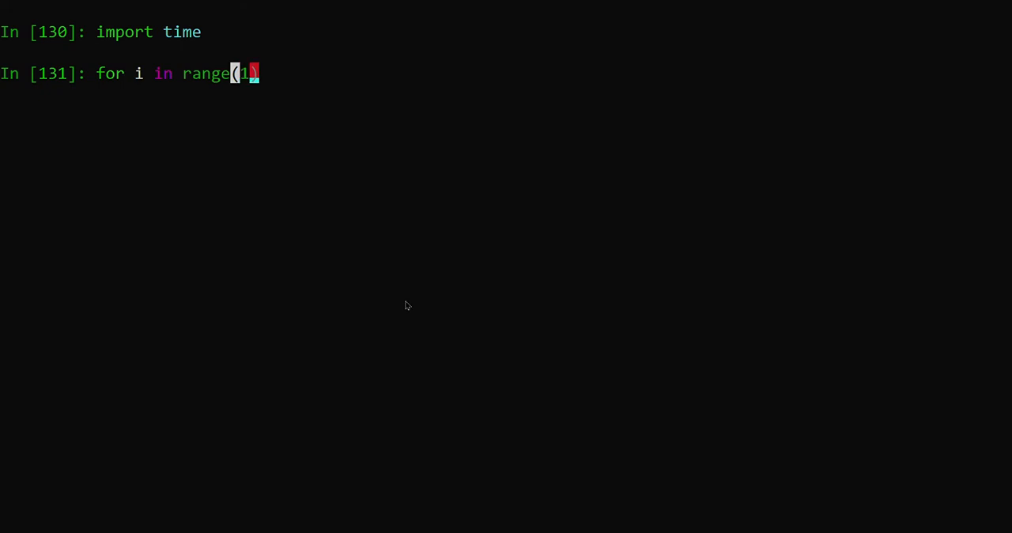
type(",11)")
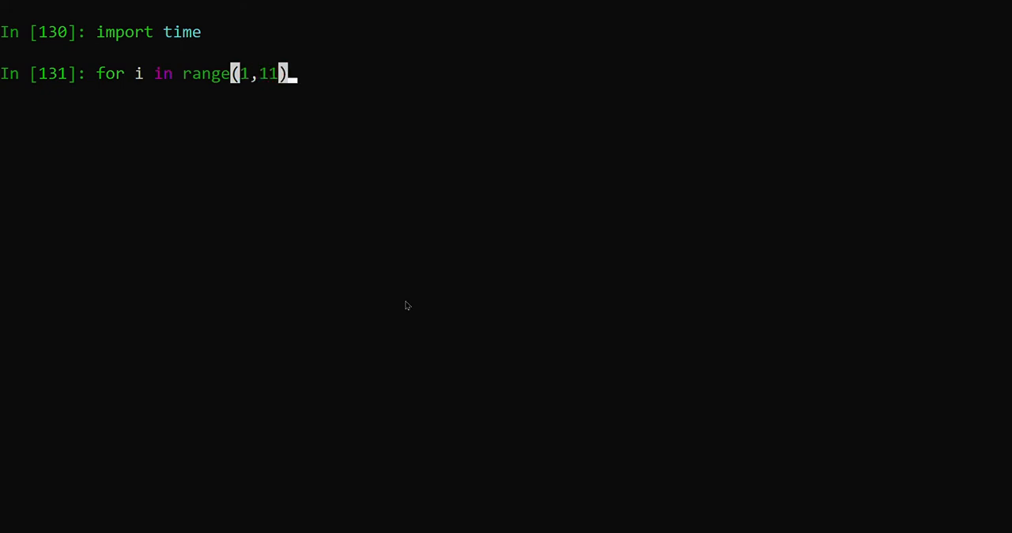
type(":")
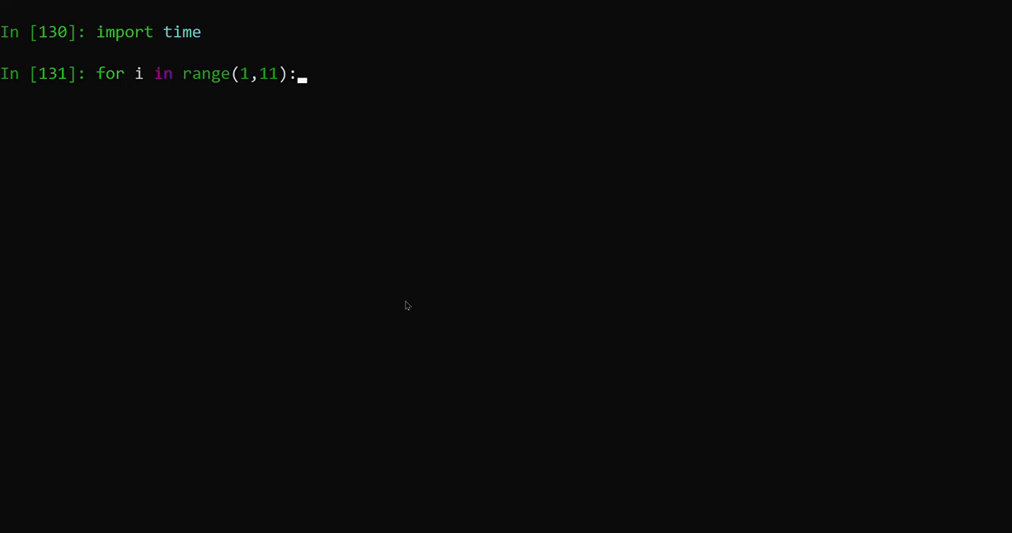
key("enter")
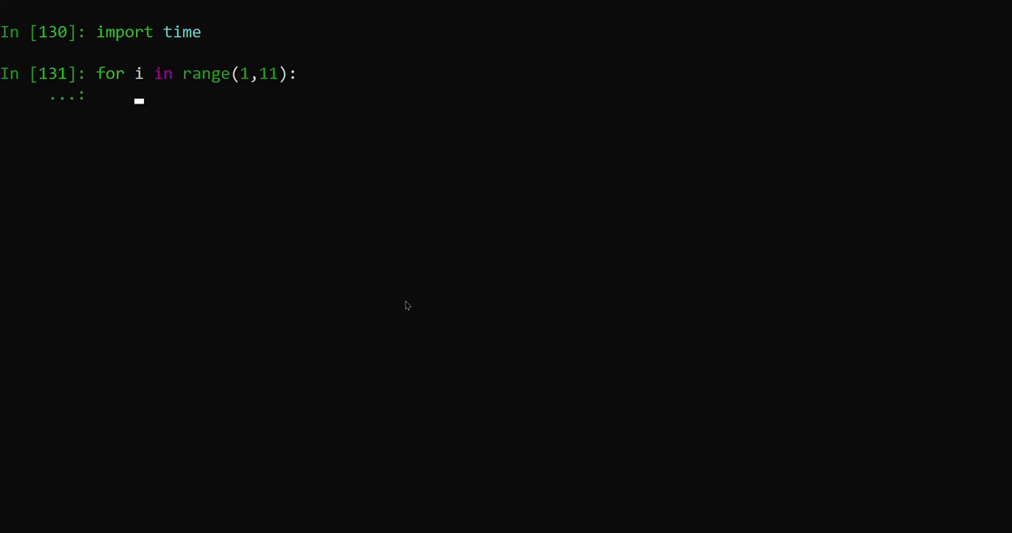
type("print")
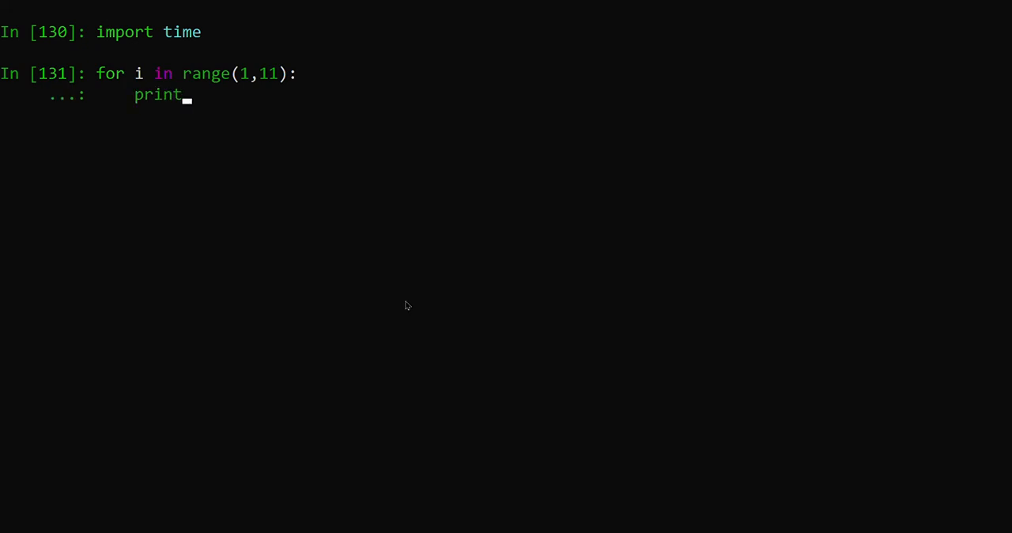
type("()")
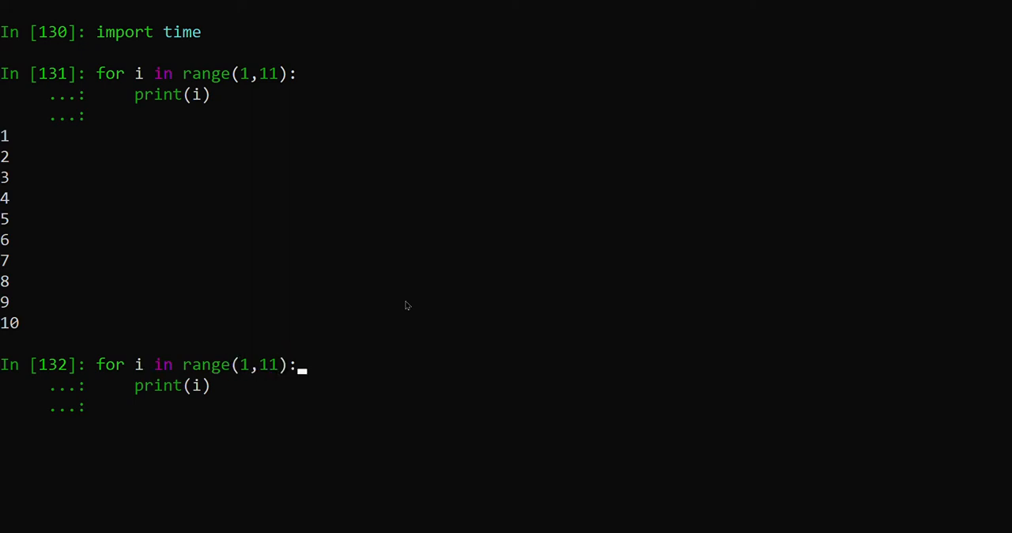
Step: Add time.sleep(0.3) before print(i) and run the loop
key("enter")
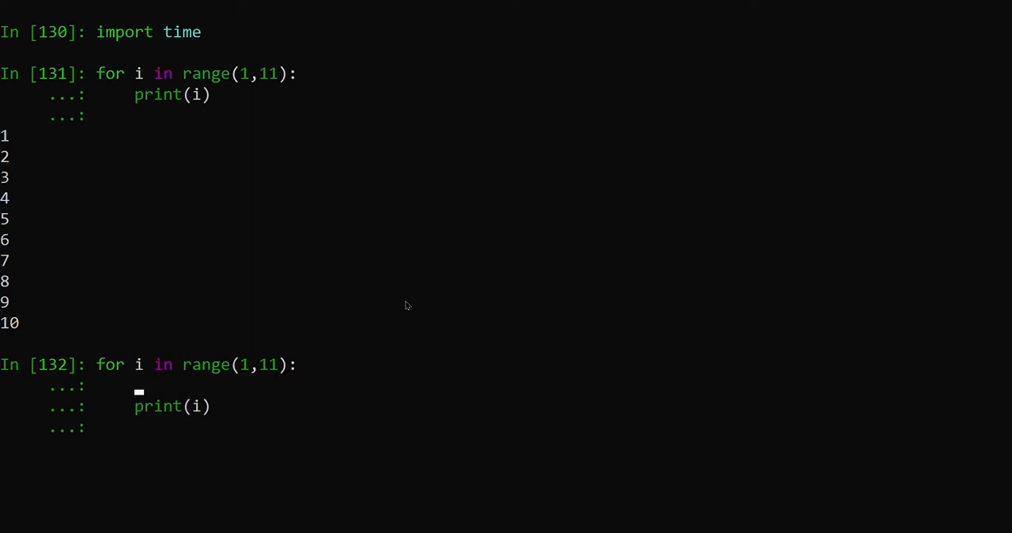
type("time")
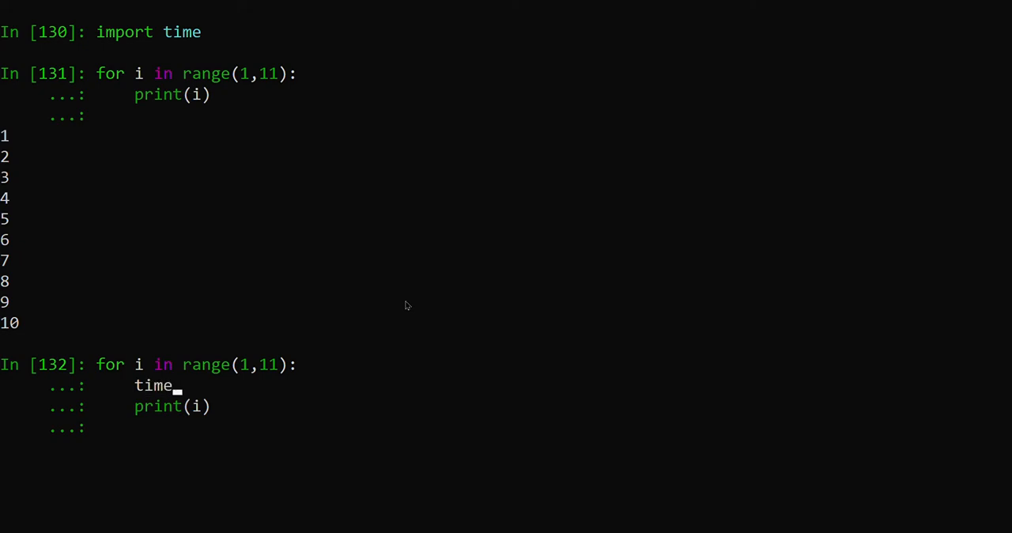
type(".")
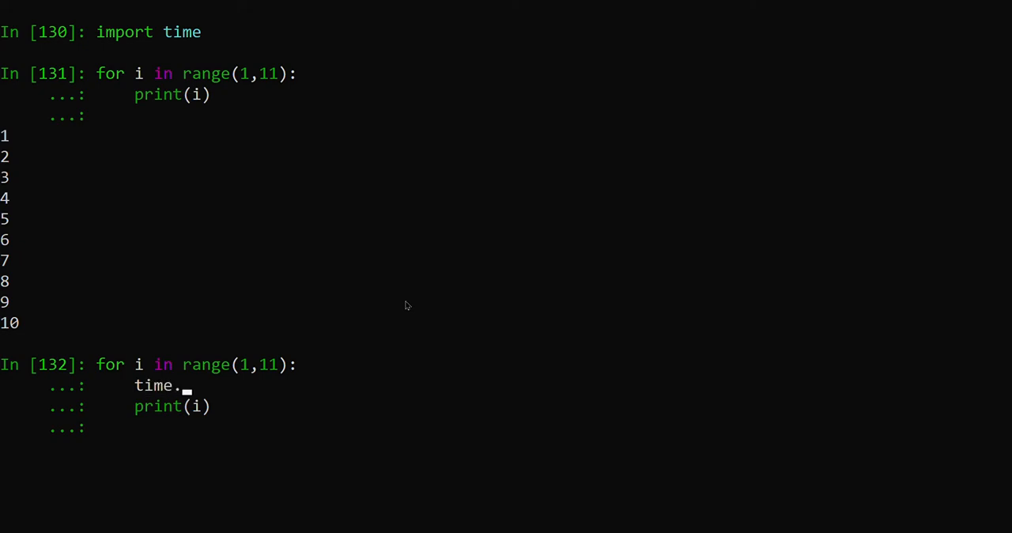
type("sleep(")
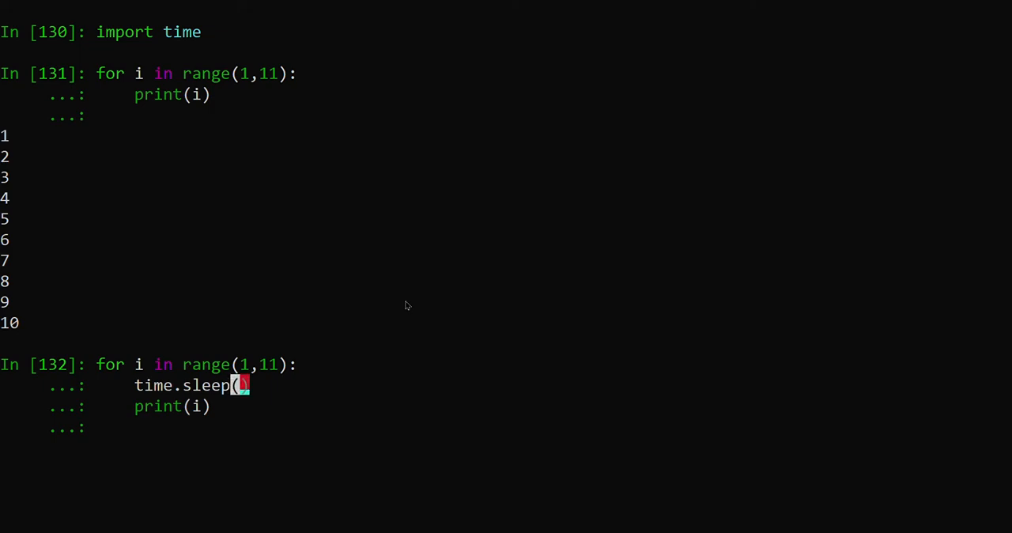
type("0.3")
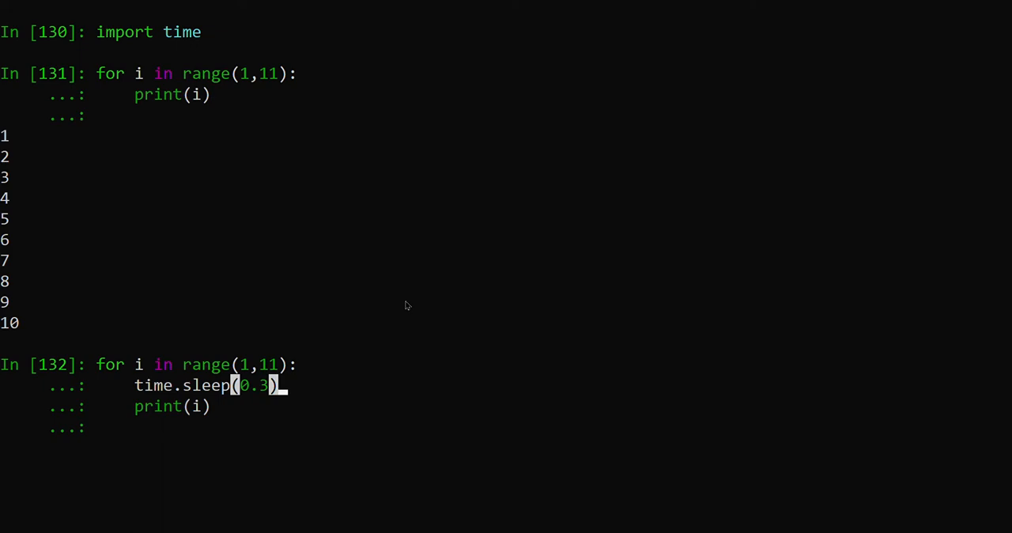
key("enter")
type("print(i")
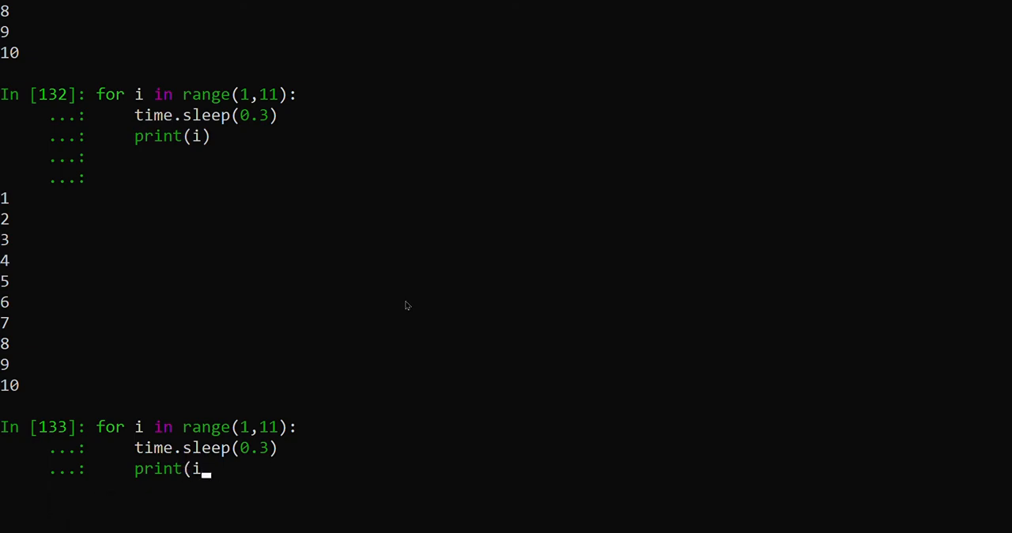
Step: Print on one line with end=" ", then rerun with end=","
type(")")
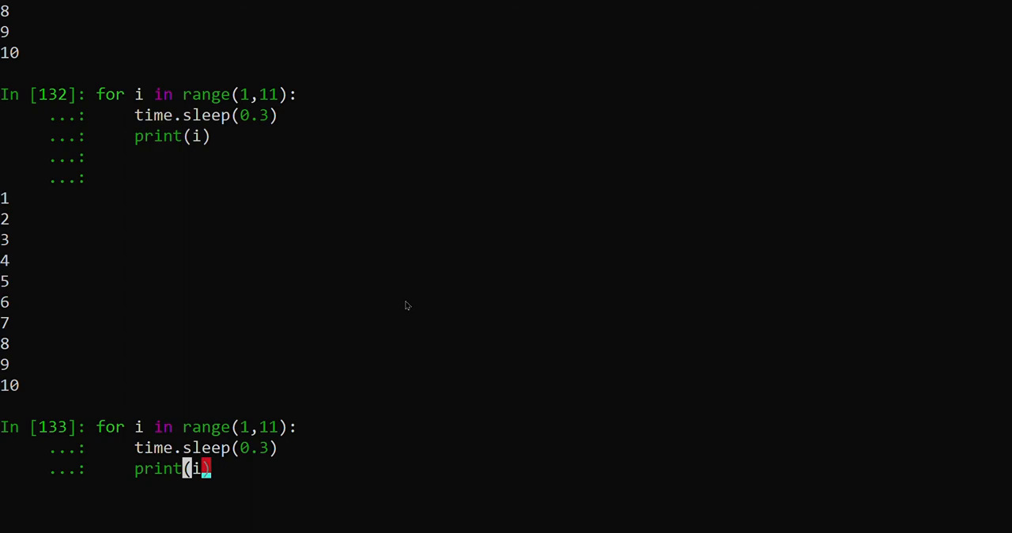
type(",")
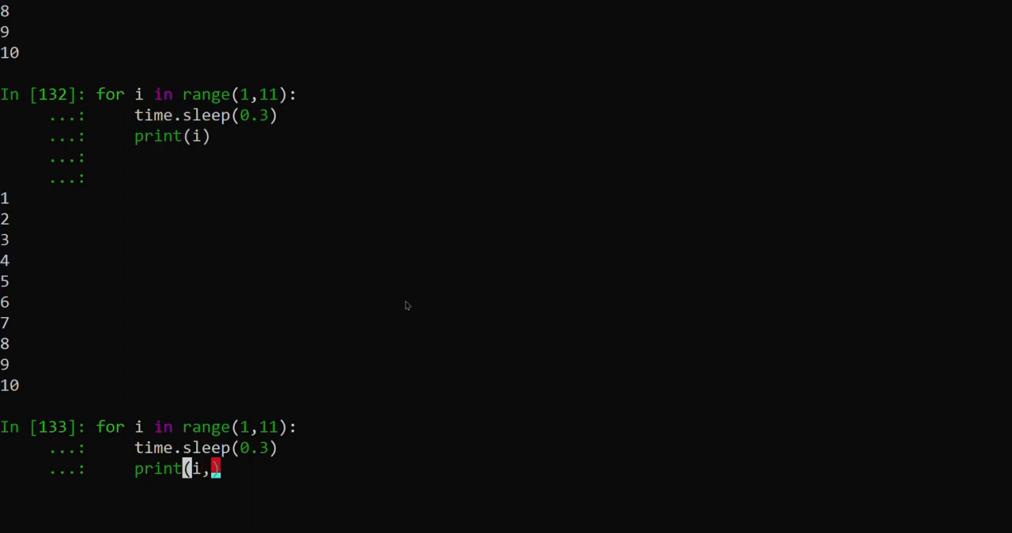
type("e")
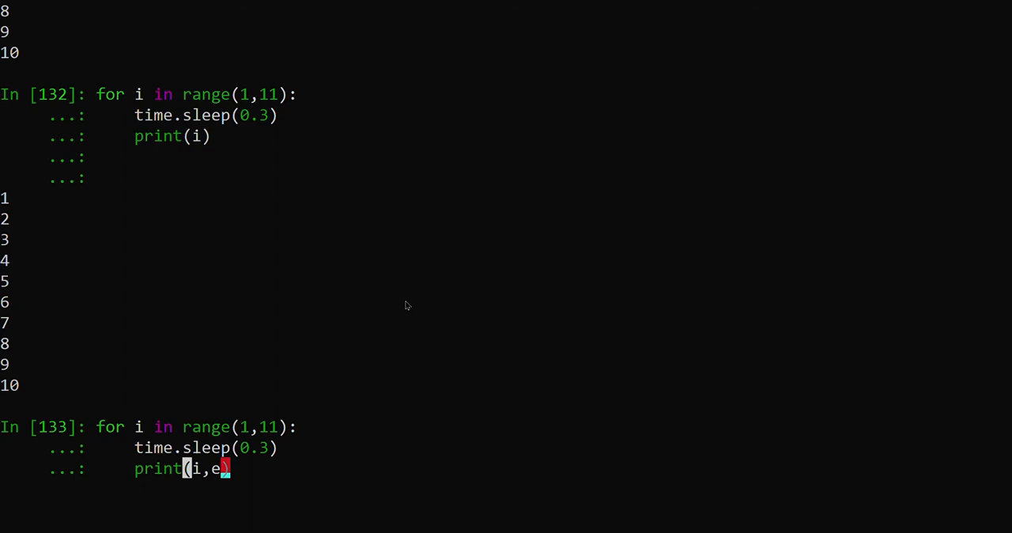
type("nd=\"")
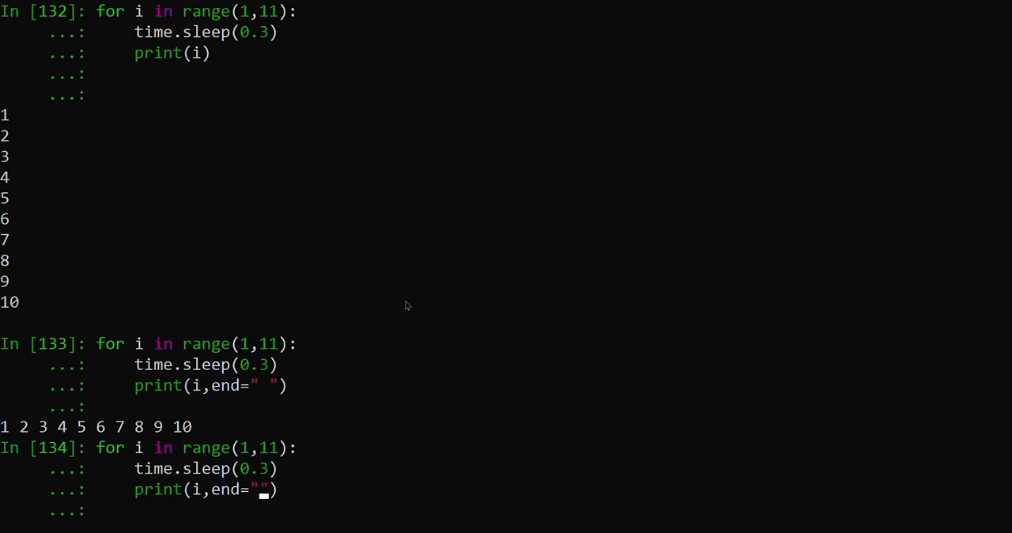
type(",")
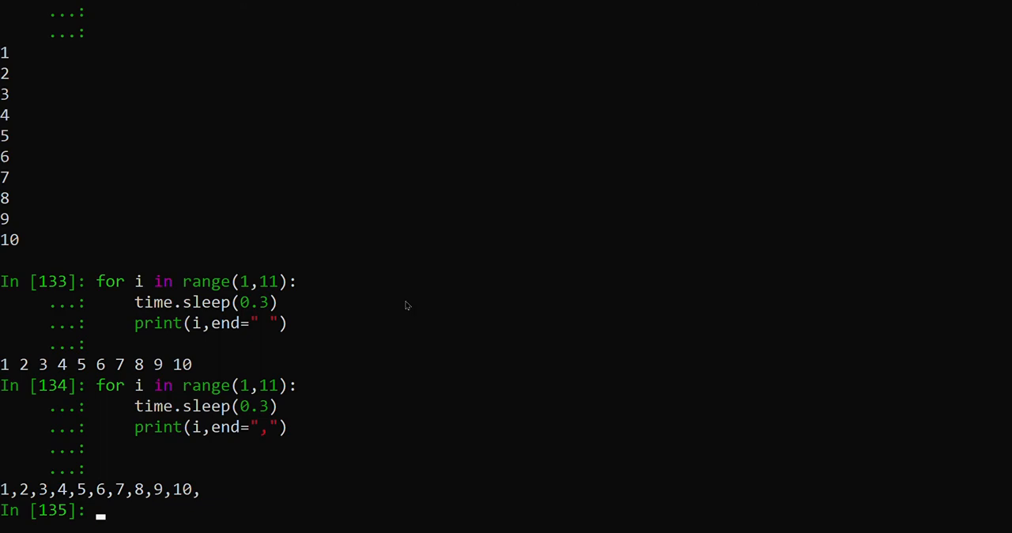
Step: Clear the console with cls and change the loop's end argument to "\r"
type("cls")
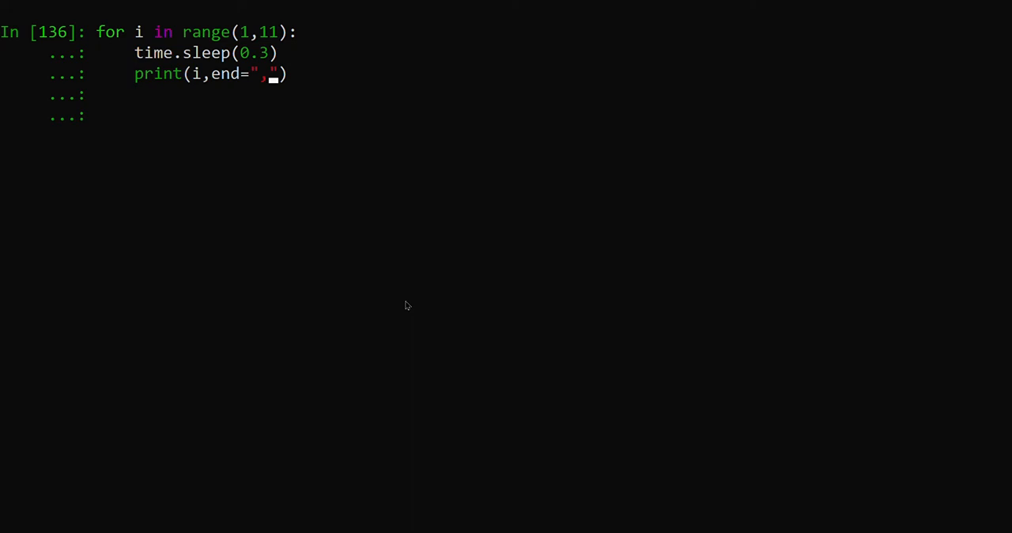
type("\\")
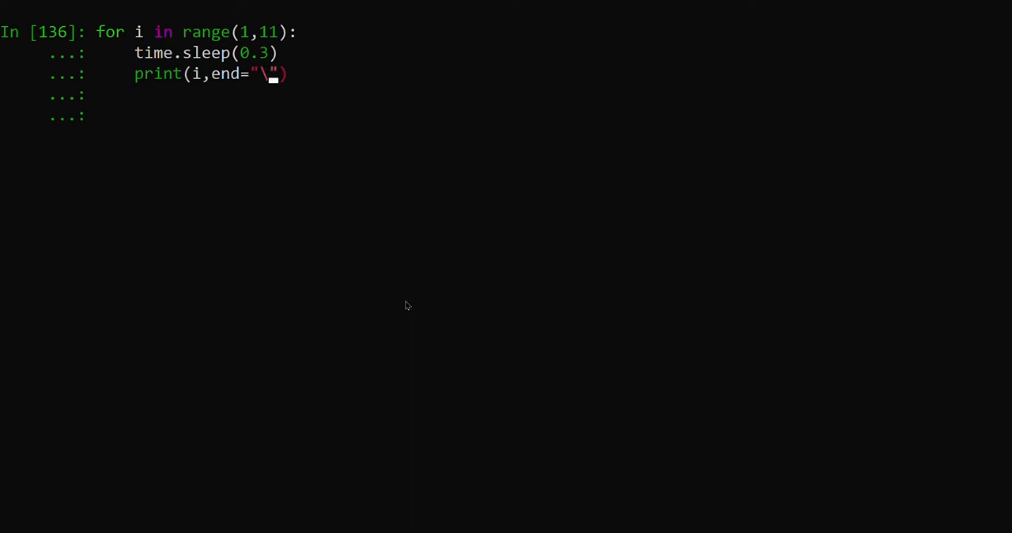
type("r")
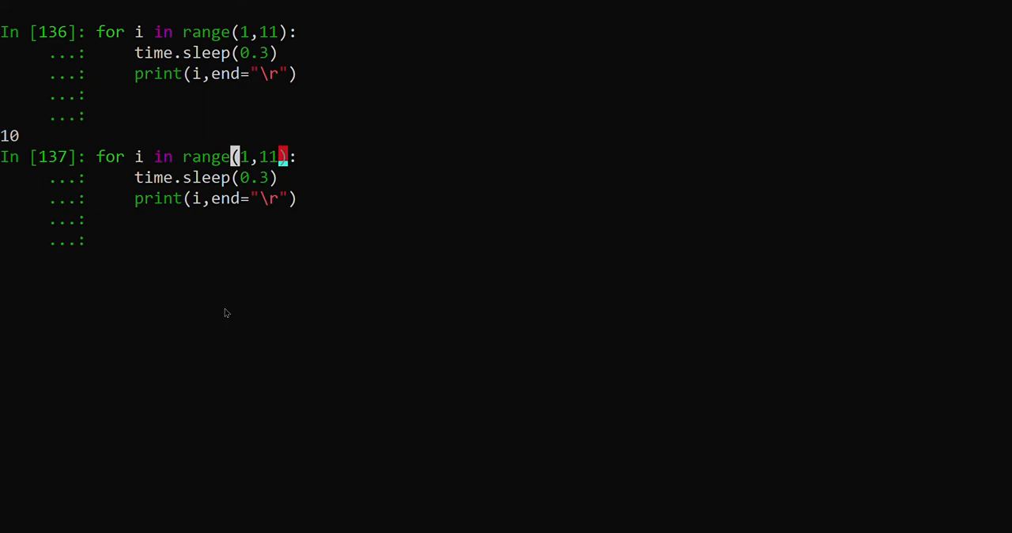
Step: Change the loop to range(1,21) so the in-place count reaches 20
type("2")
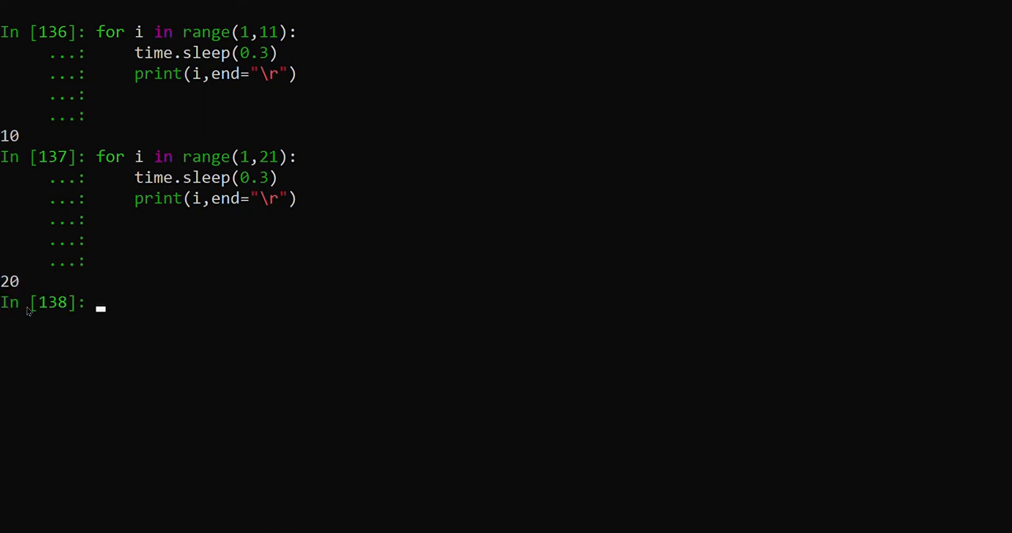
mouse_move(376, 397)
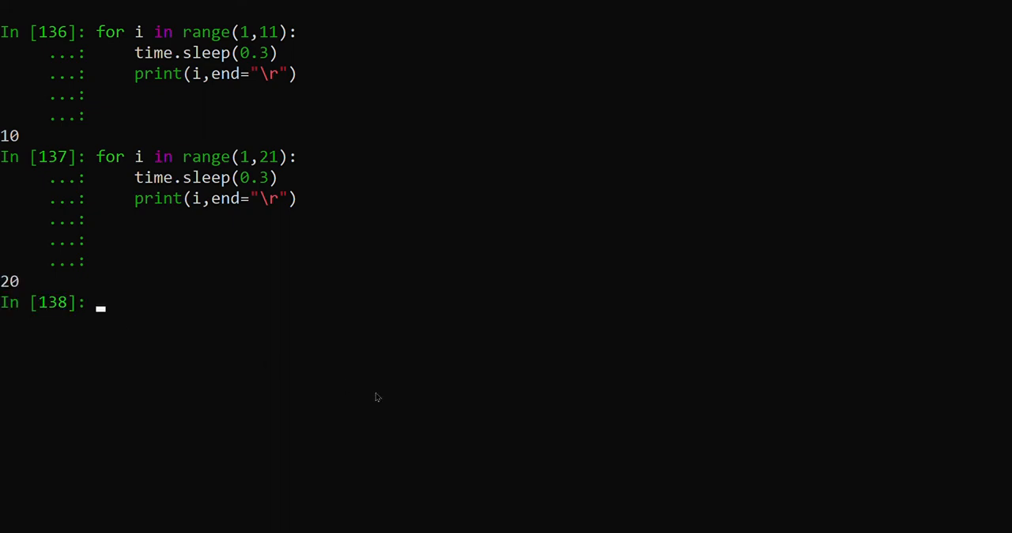